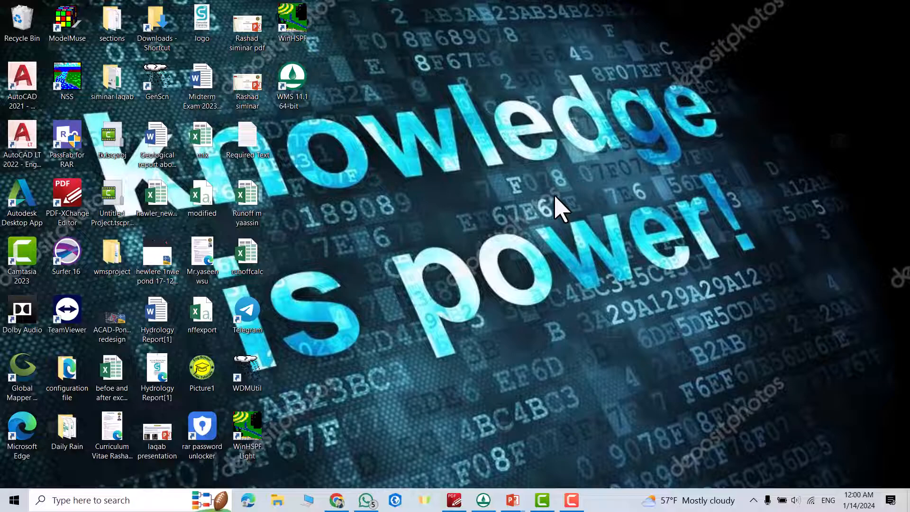
mouse_move(502, 227)
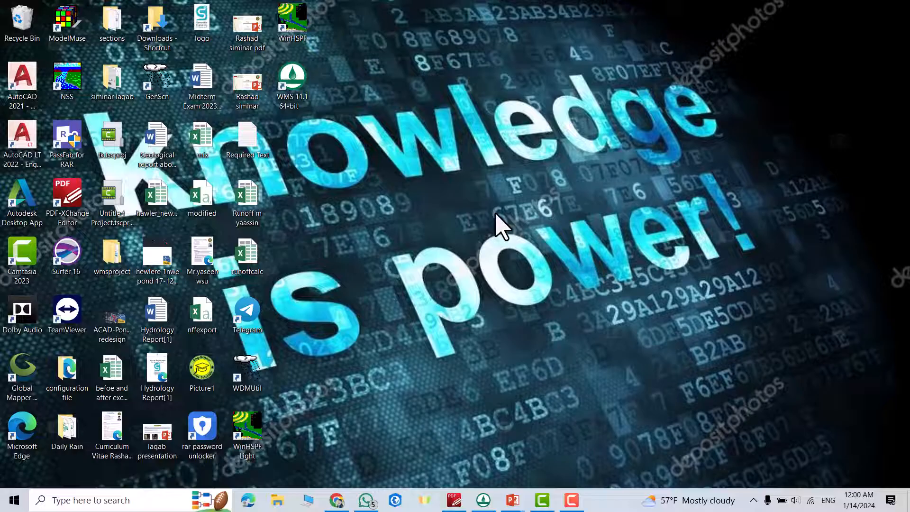
Search "SE" from the taskbar and launch the Settings app from the results.
click(116, 499)
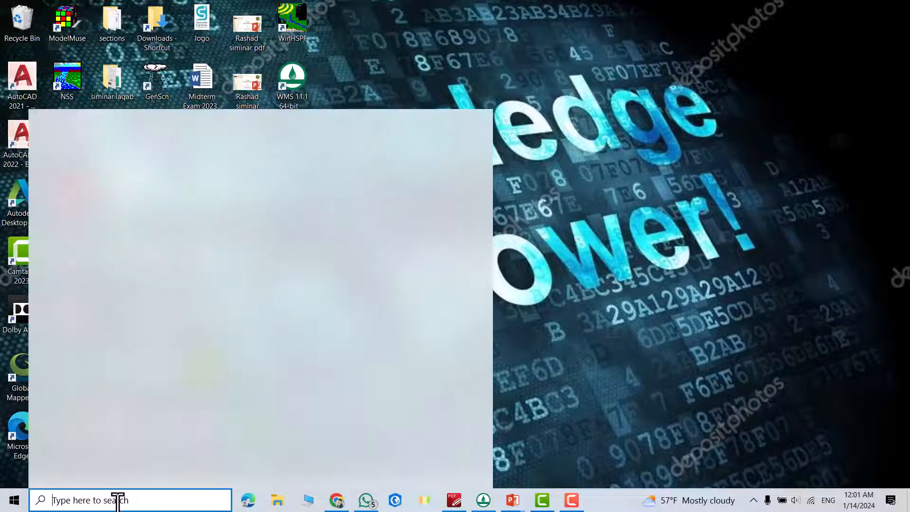
text(SE)
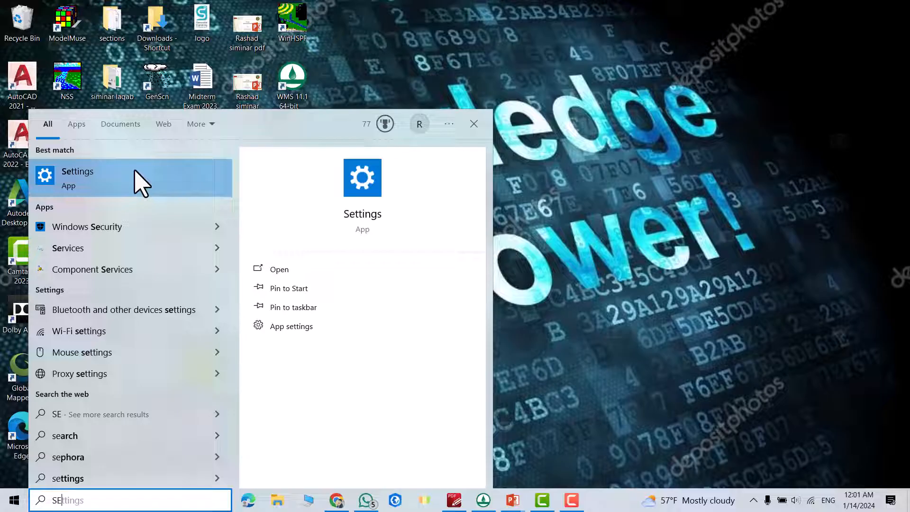
click(76, 172)
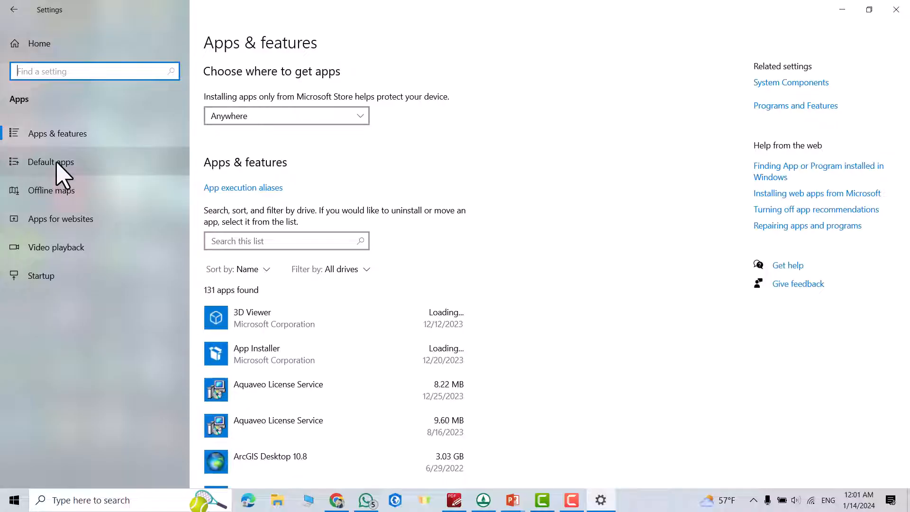
Go to Default apps and then to the file-type default app choices.
click(50, 161)
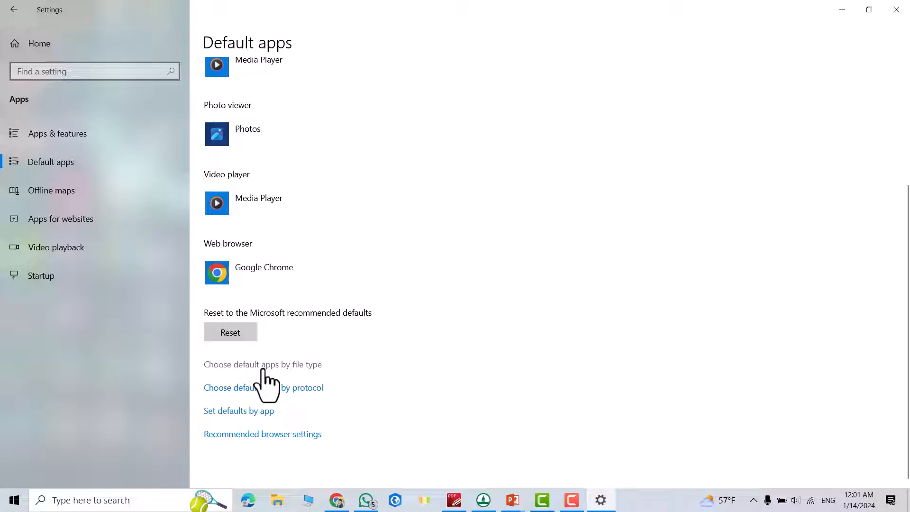
click(263, 364)
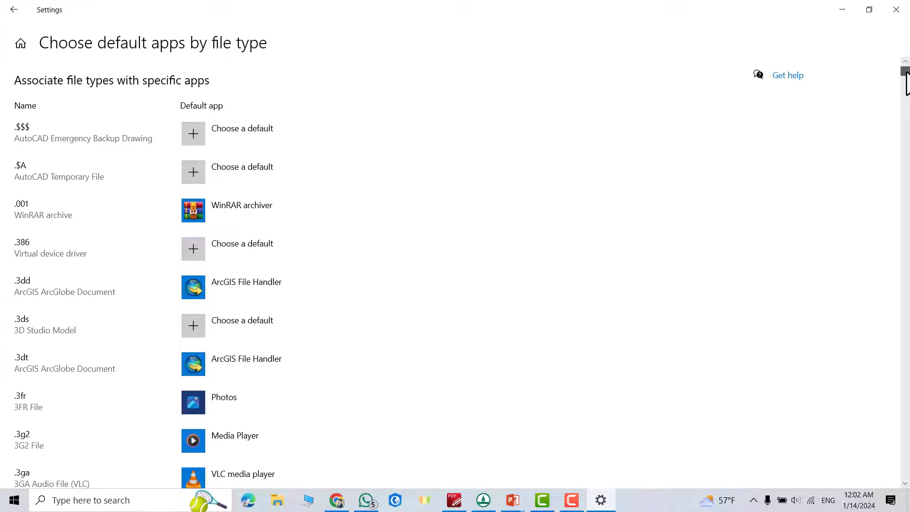
scroll(down, 3)
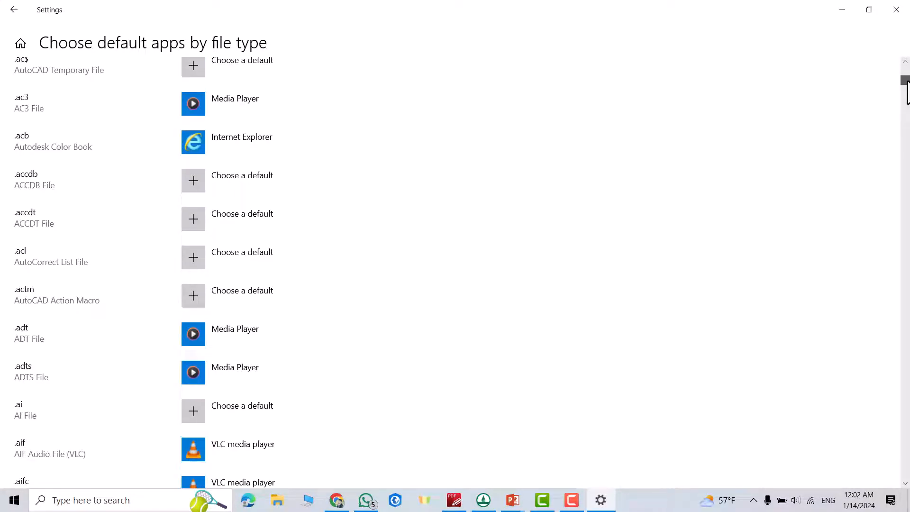
scroll(down, 3)
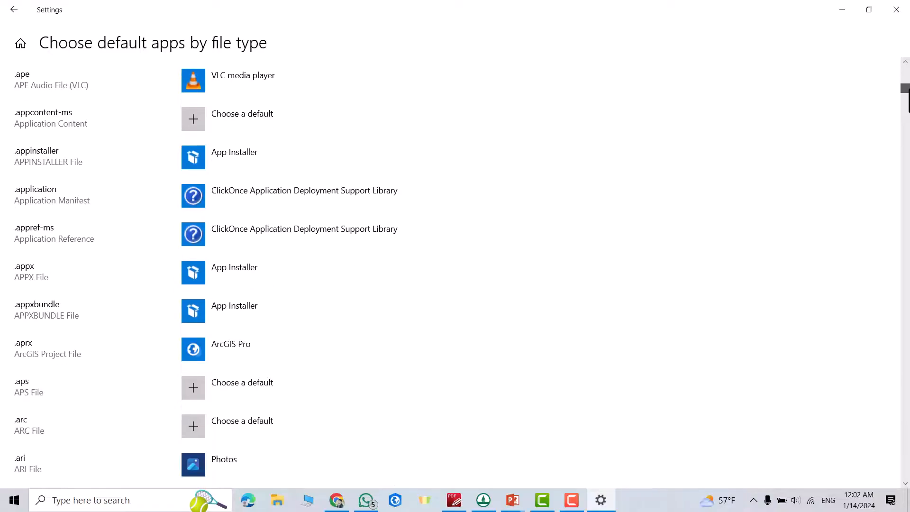
scroll(down, 3)
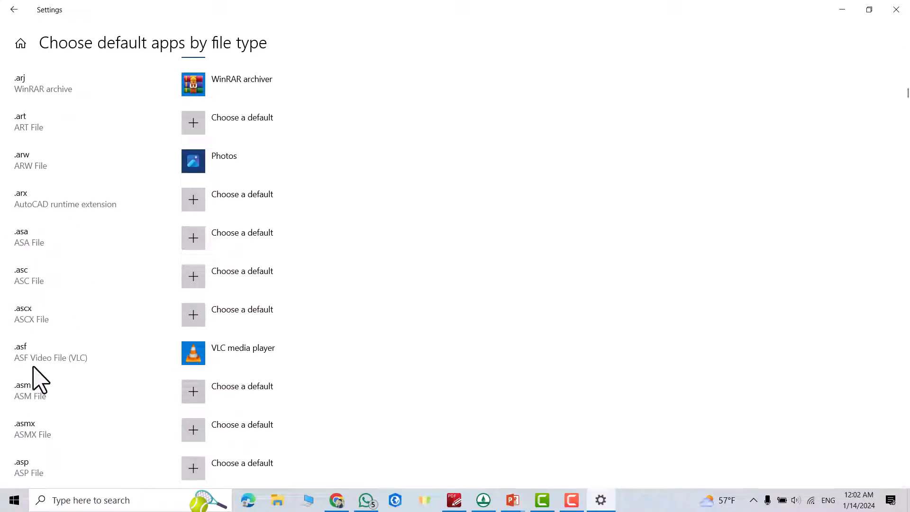
scroll(down, 3)
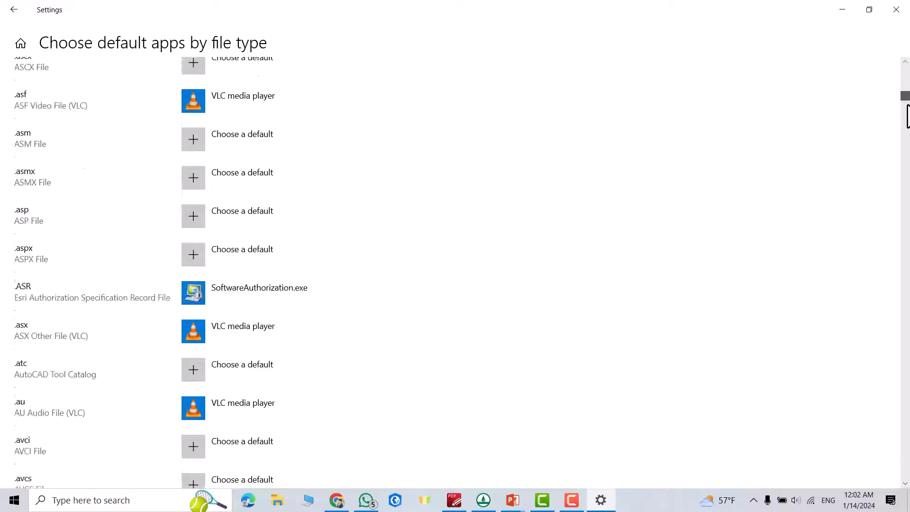
scroll(down, 3)
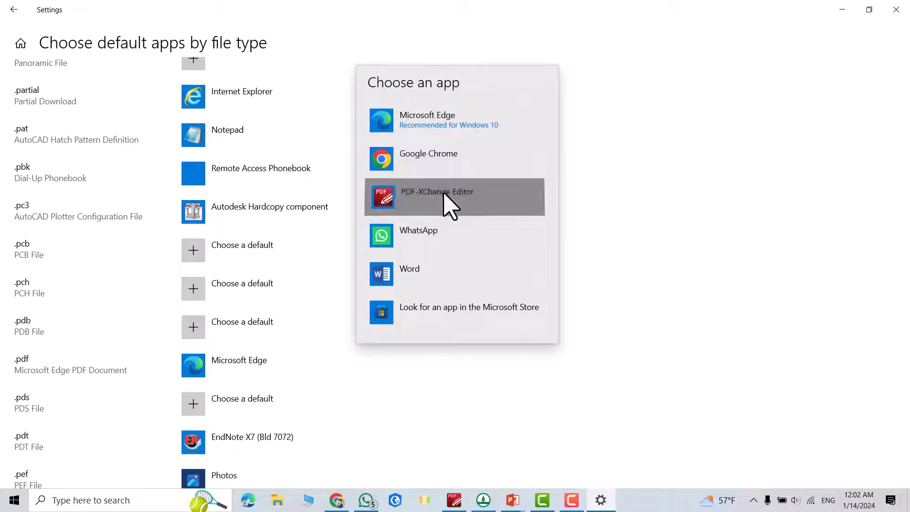
Make PDF-XChange Editor the default for .pdf instead of Microsoft Edge, then close Settings.
click(453, 197)
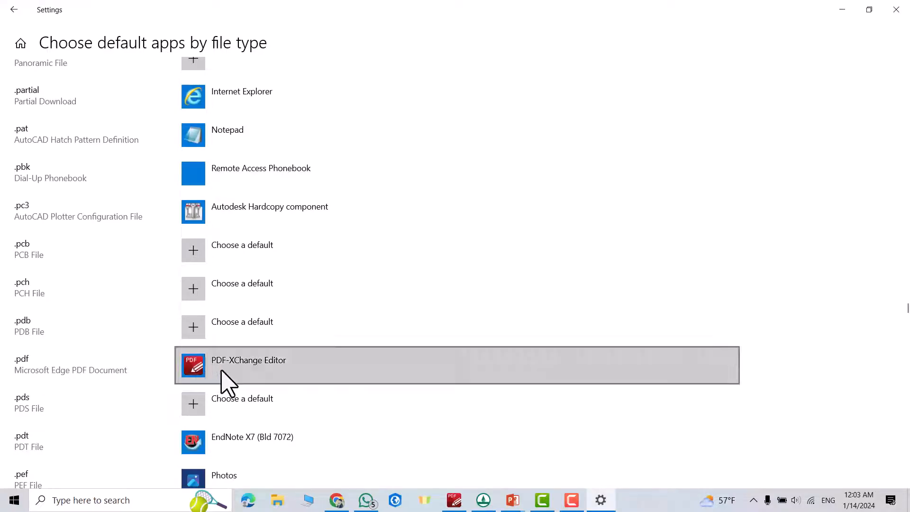
mouse_move(896, 10)
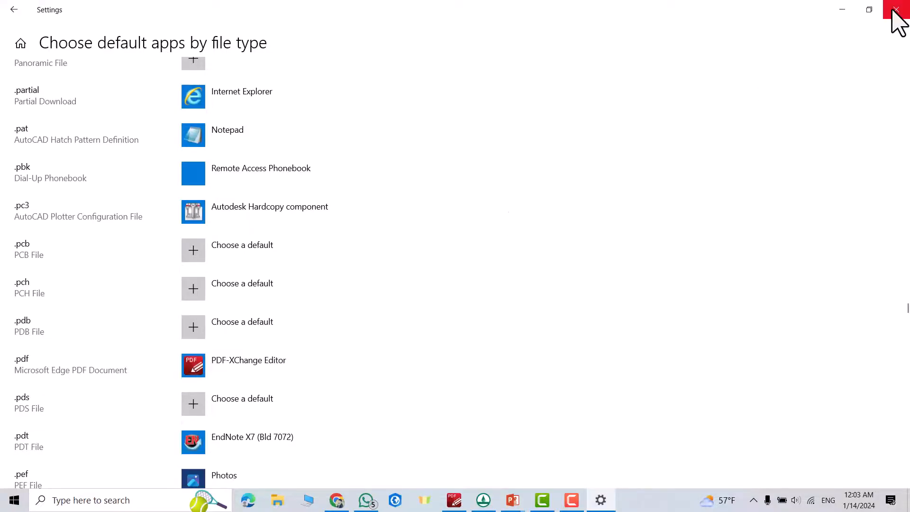
click(896, 10)
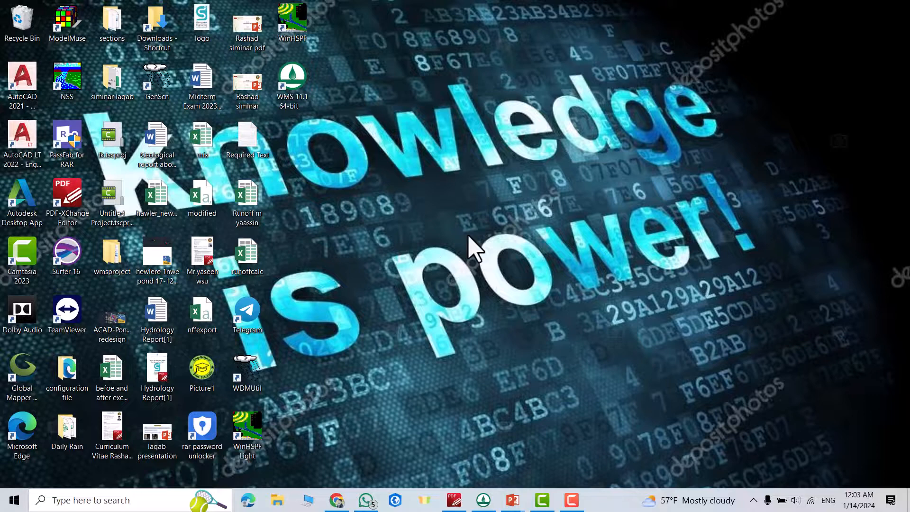